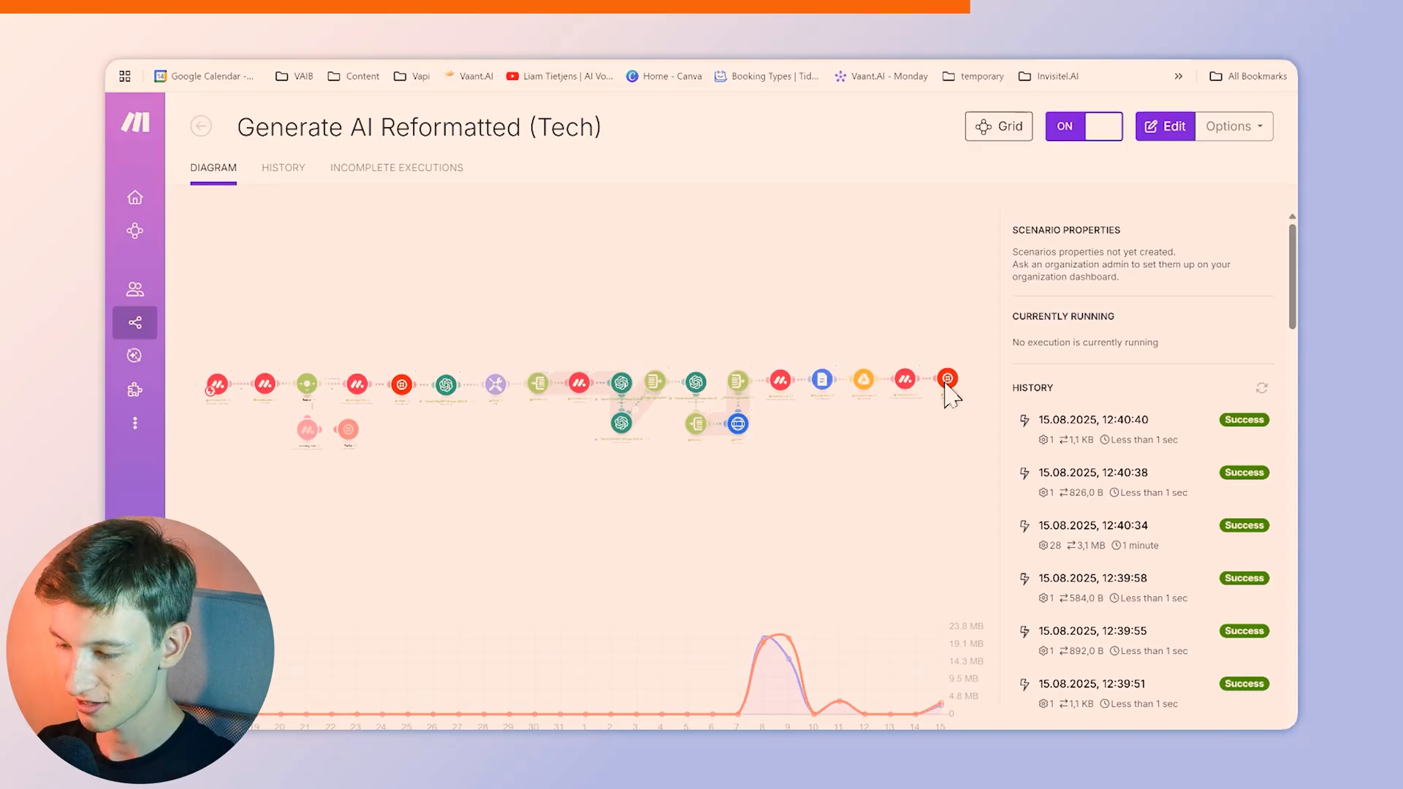
pyautogui.moveTo(846, 314)
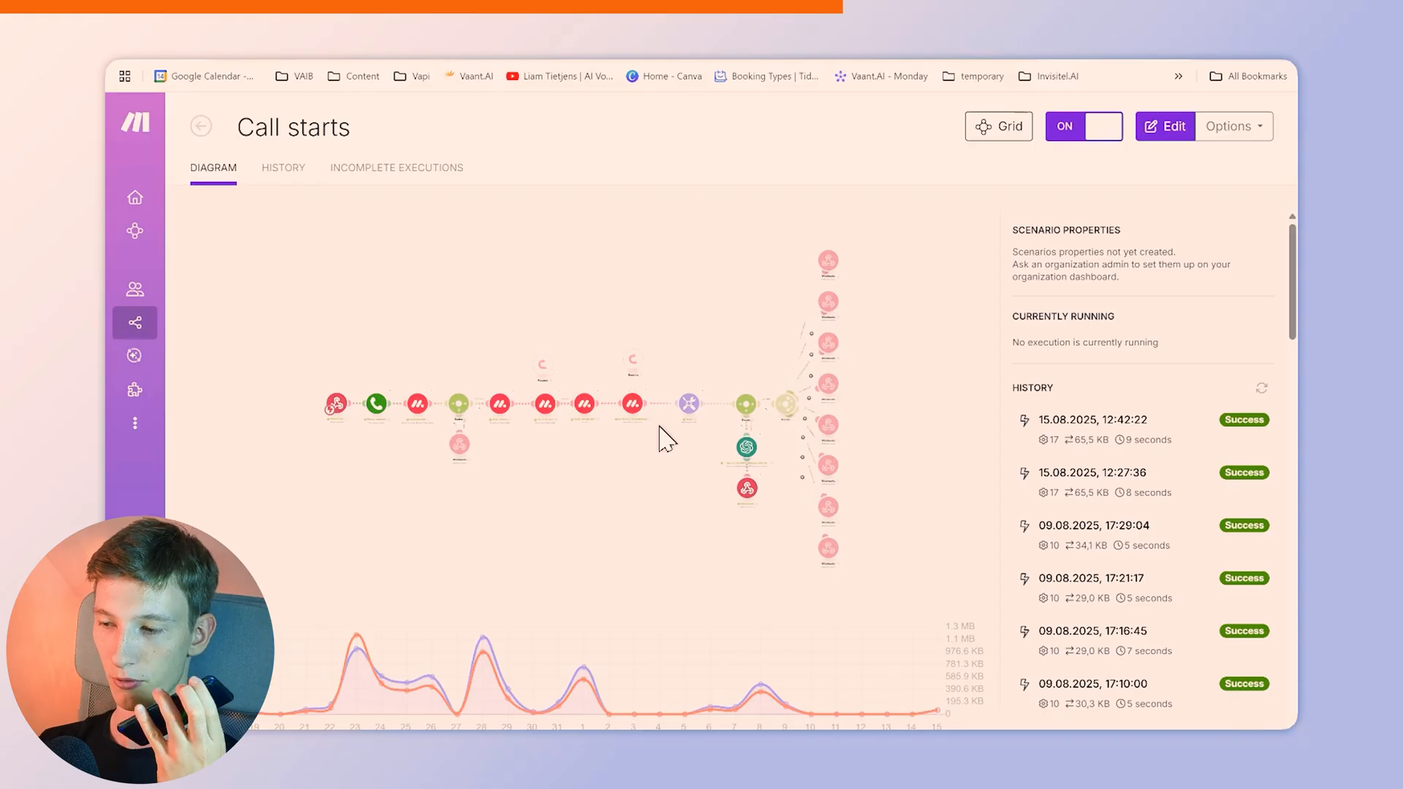
pyautogui.moveTo(669, 358)
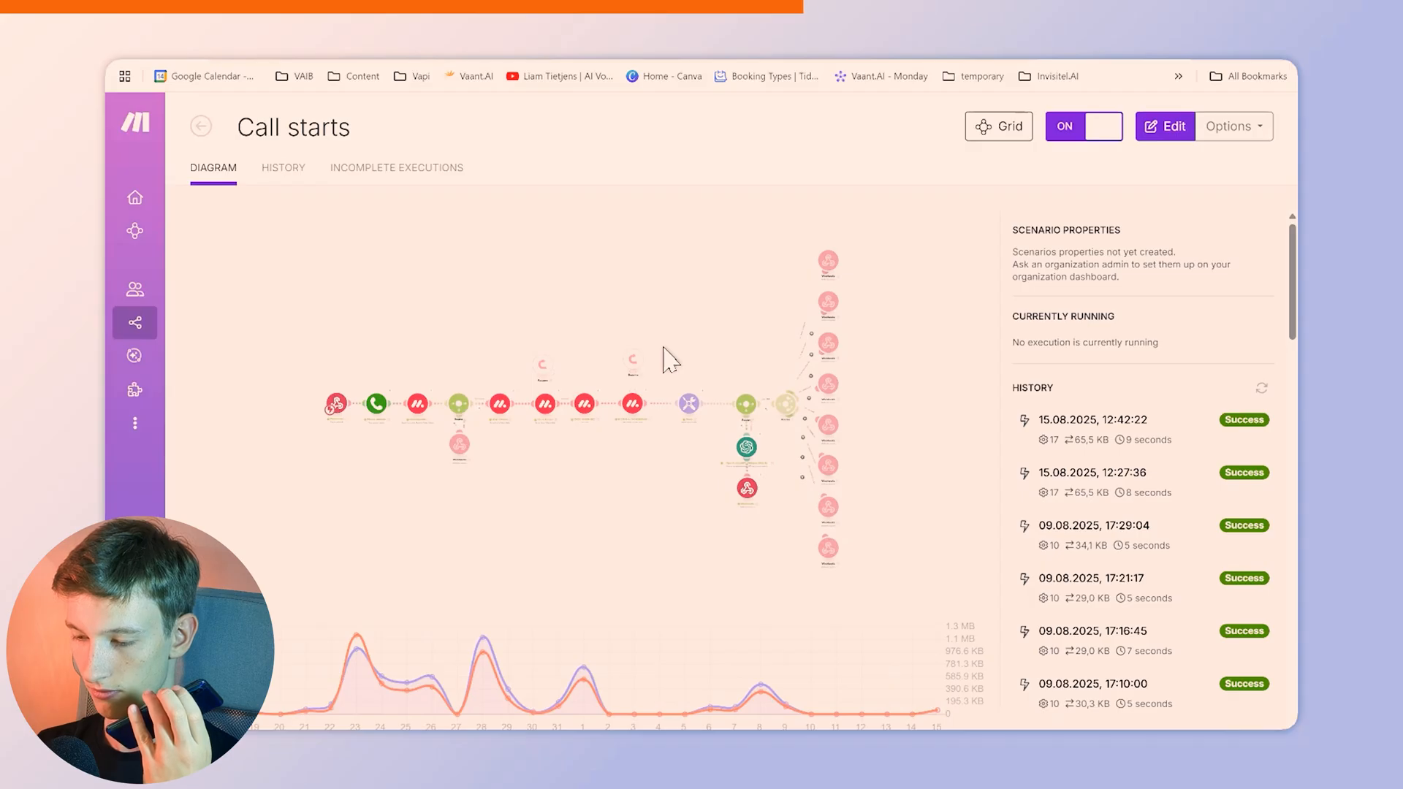
pyautogui.moveTo(621, 272)
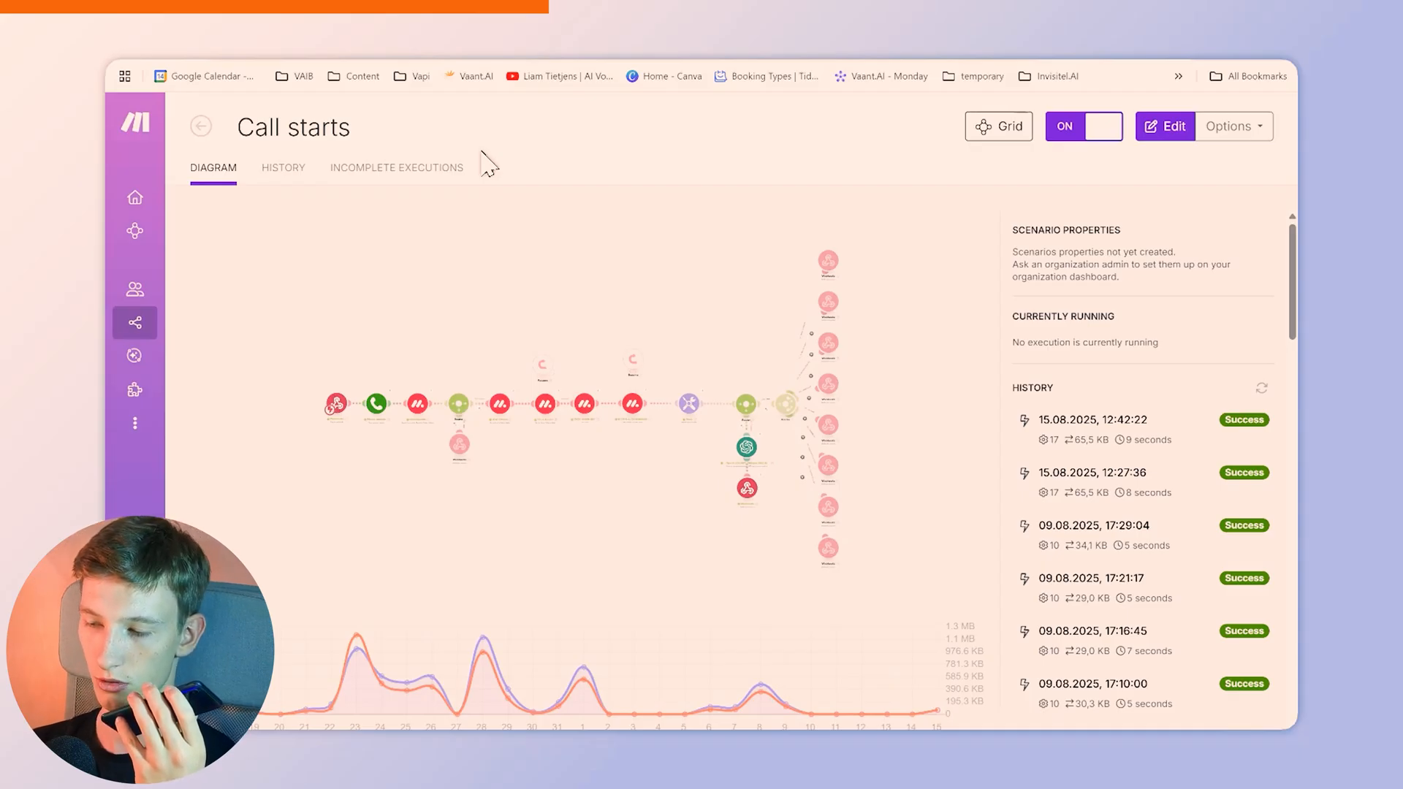
pyautogui.moveTo(486, 179)
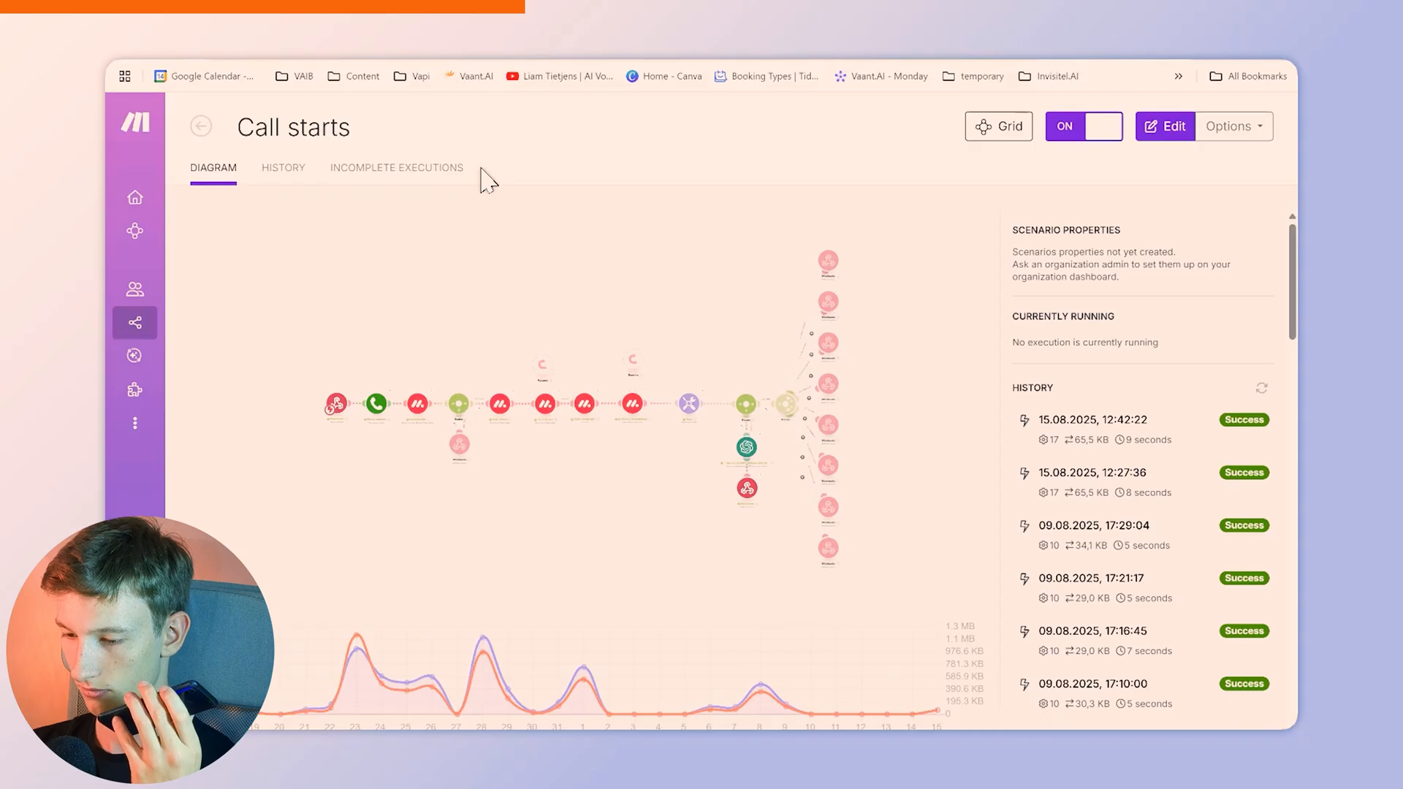
pyautogui.moveTo(532, 248)
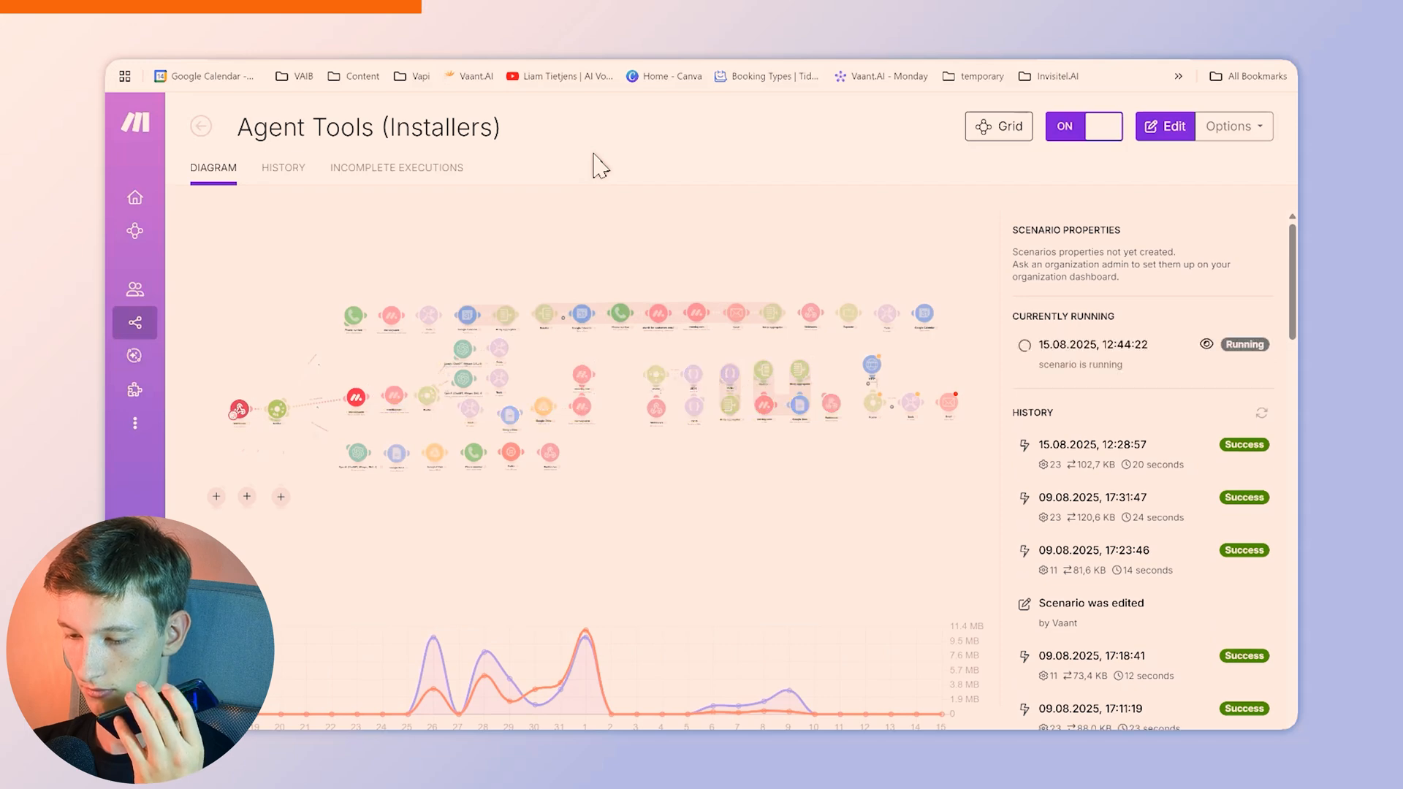
pyautogui.moveTo(434, 401)
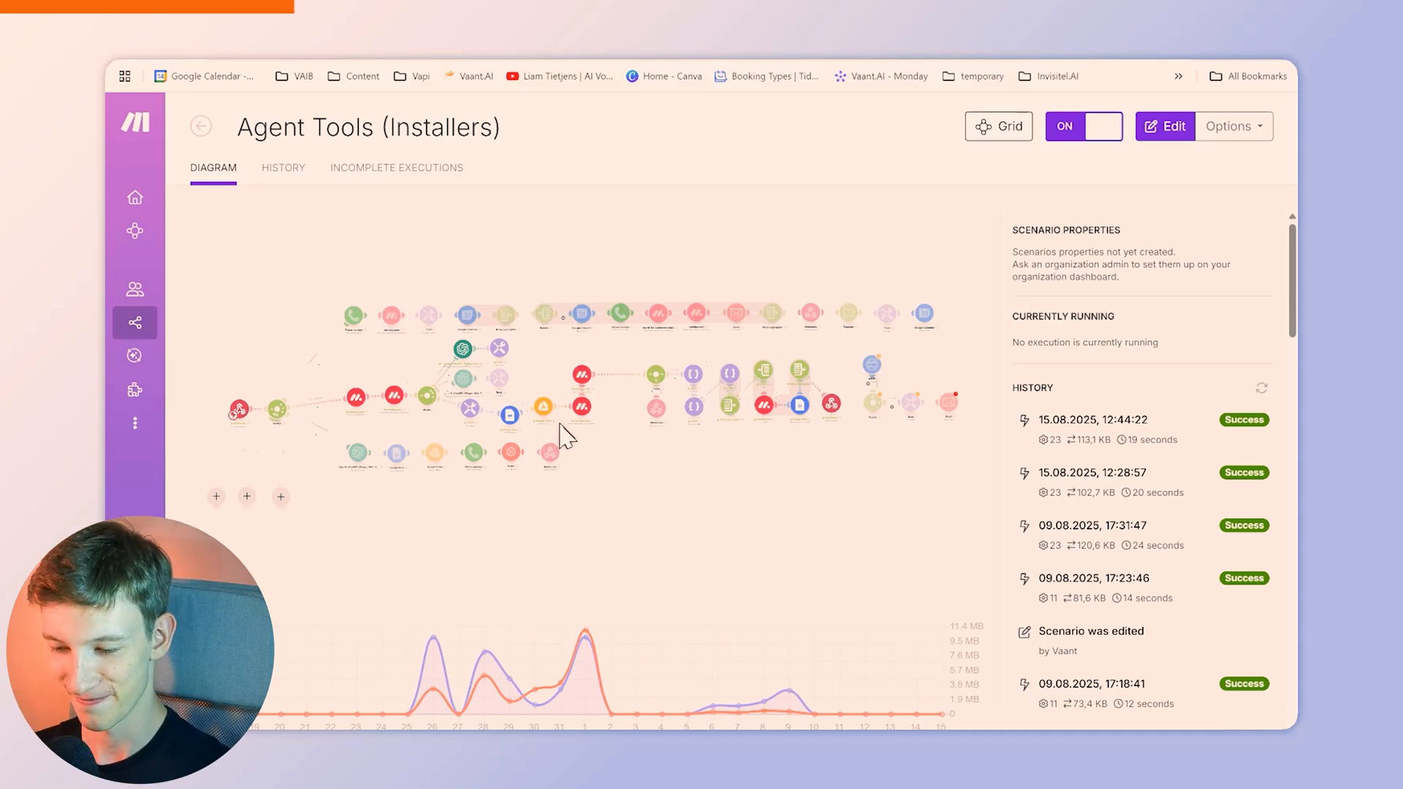
pyautogui.moveTo(792, 385)
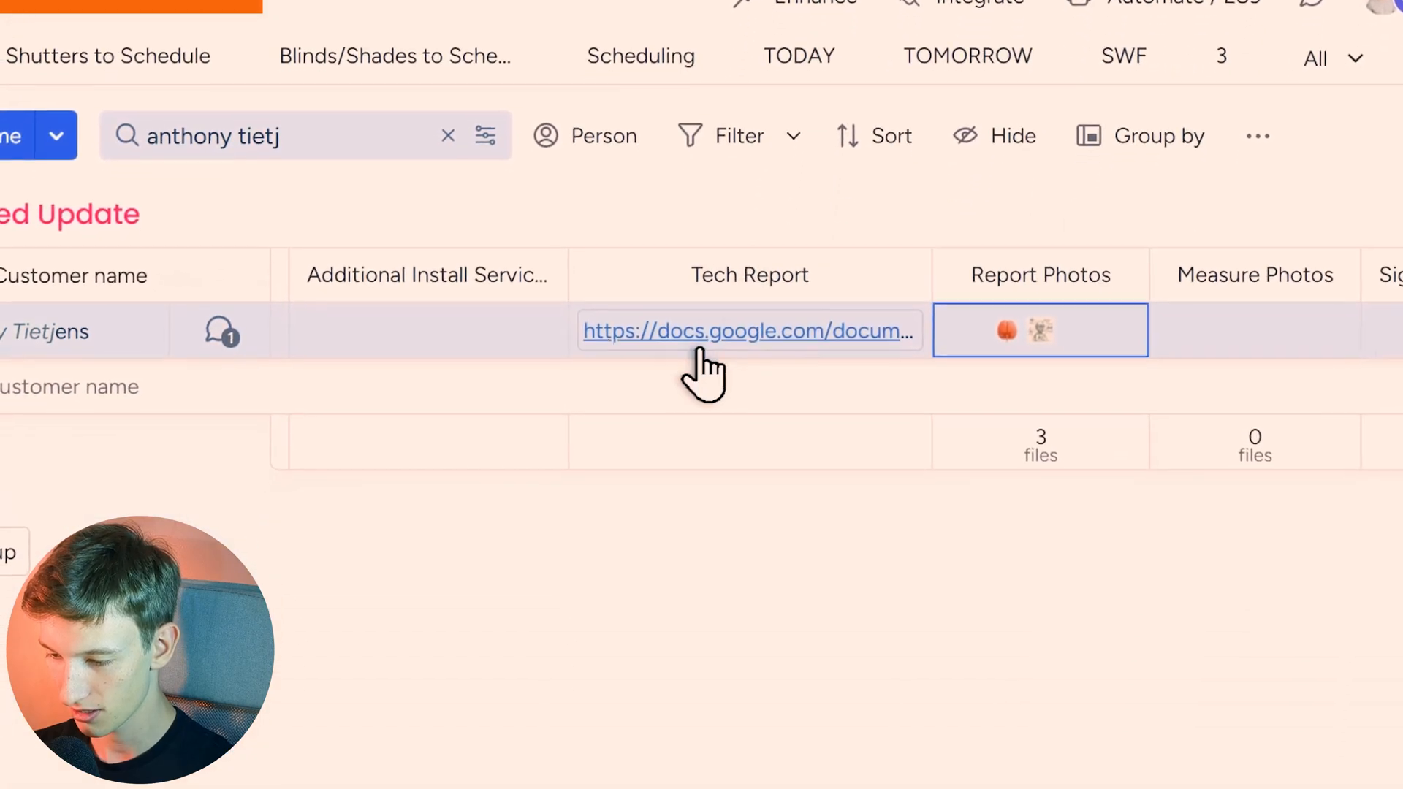
# Step: Open the generated tech report link from the monday.com item in Google Docs
pyautogui.click(749, 330)
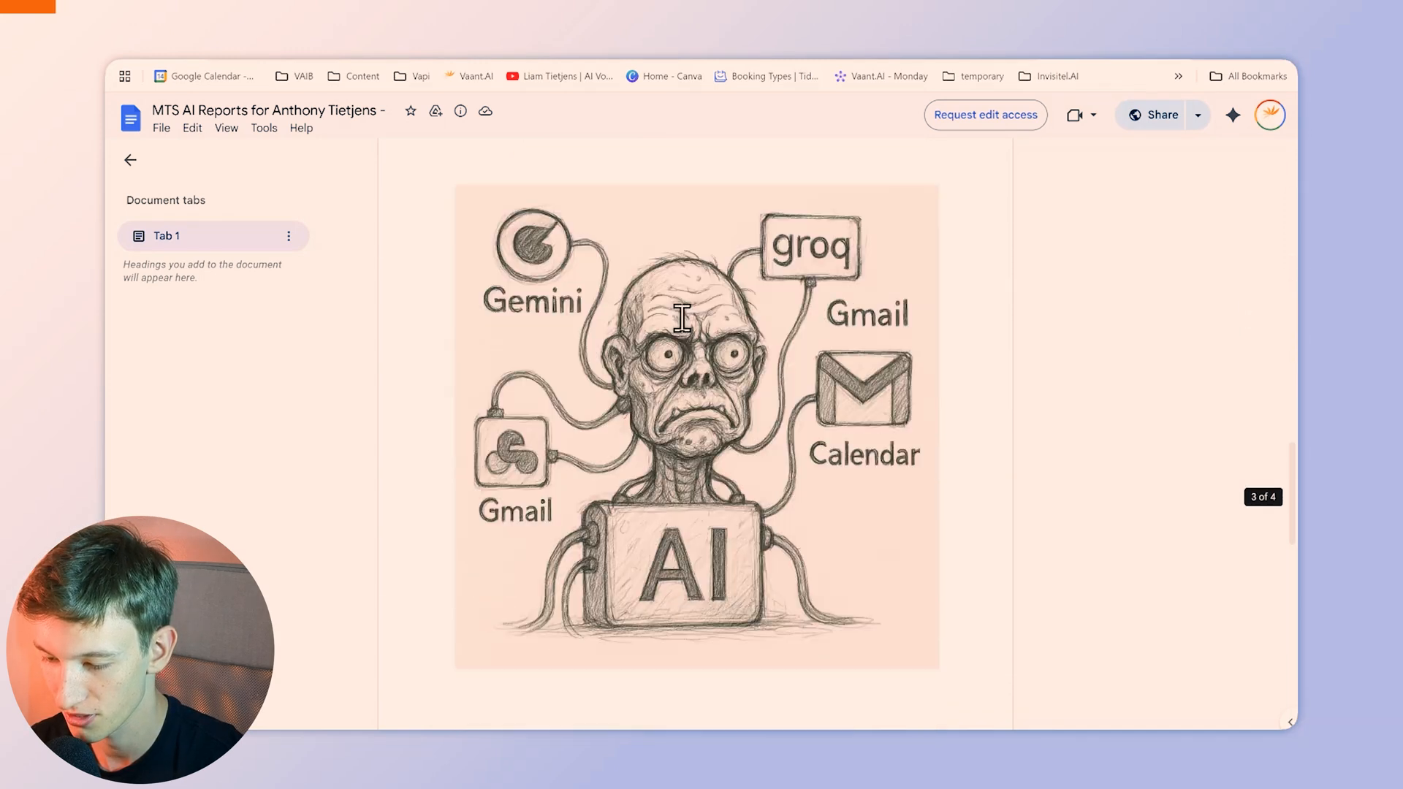
# Step: Read through the MTS AI Reports document text, then return to the monday.com board
pyautogui.scroll(-3)
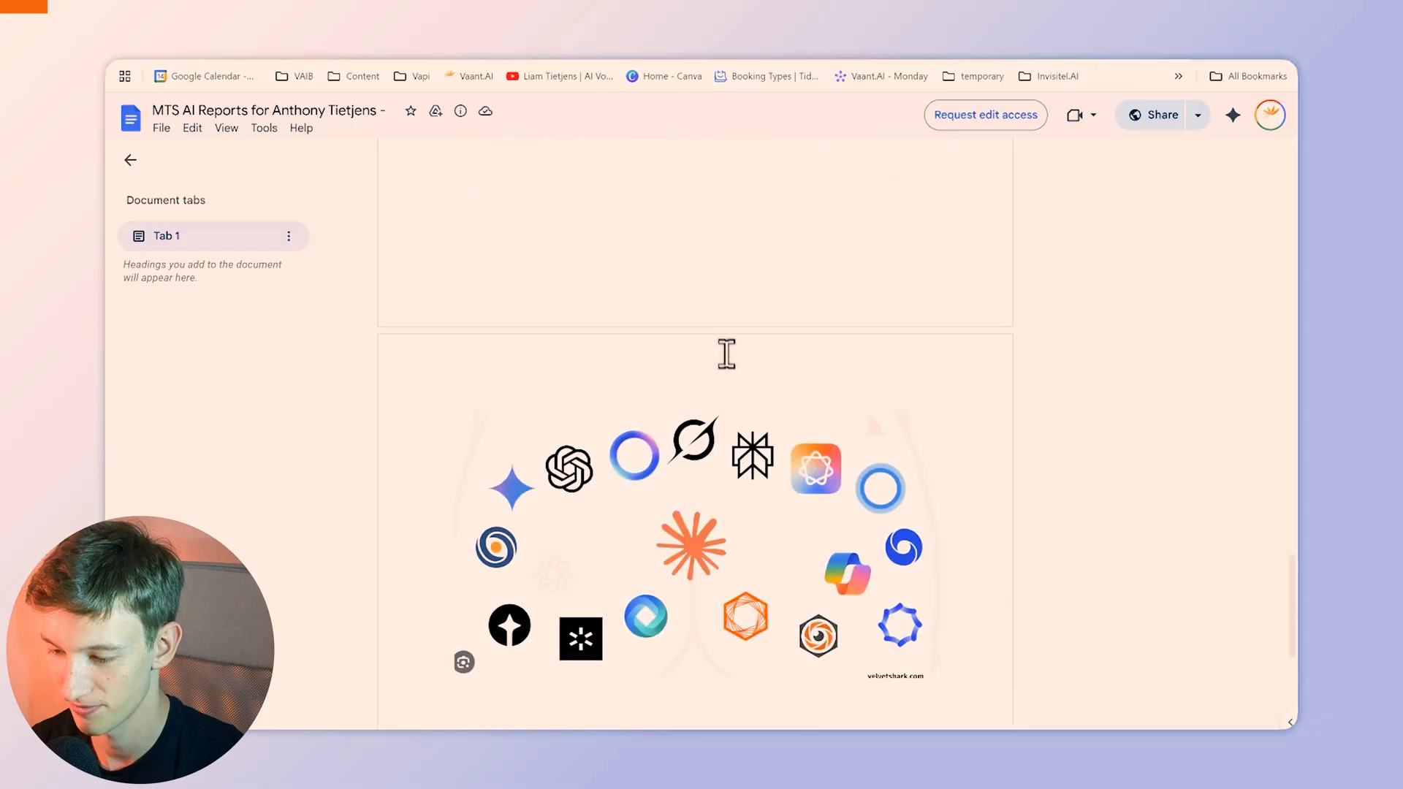
pyautogui.scroll(-3)
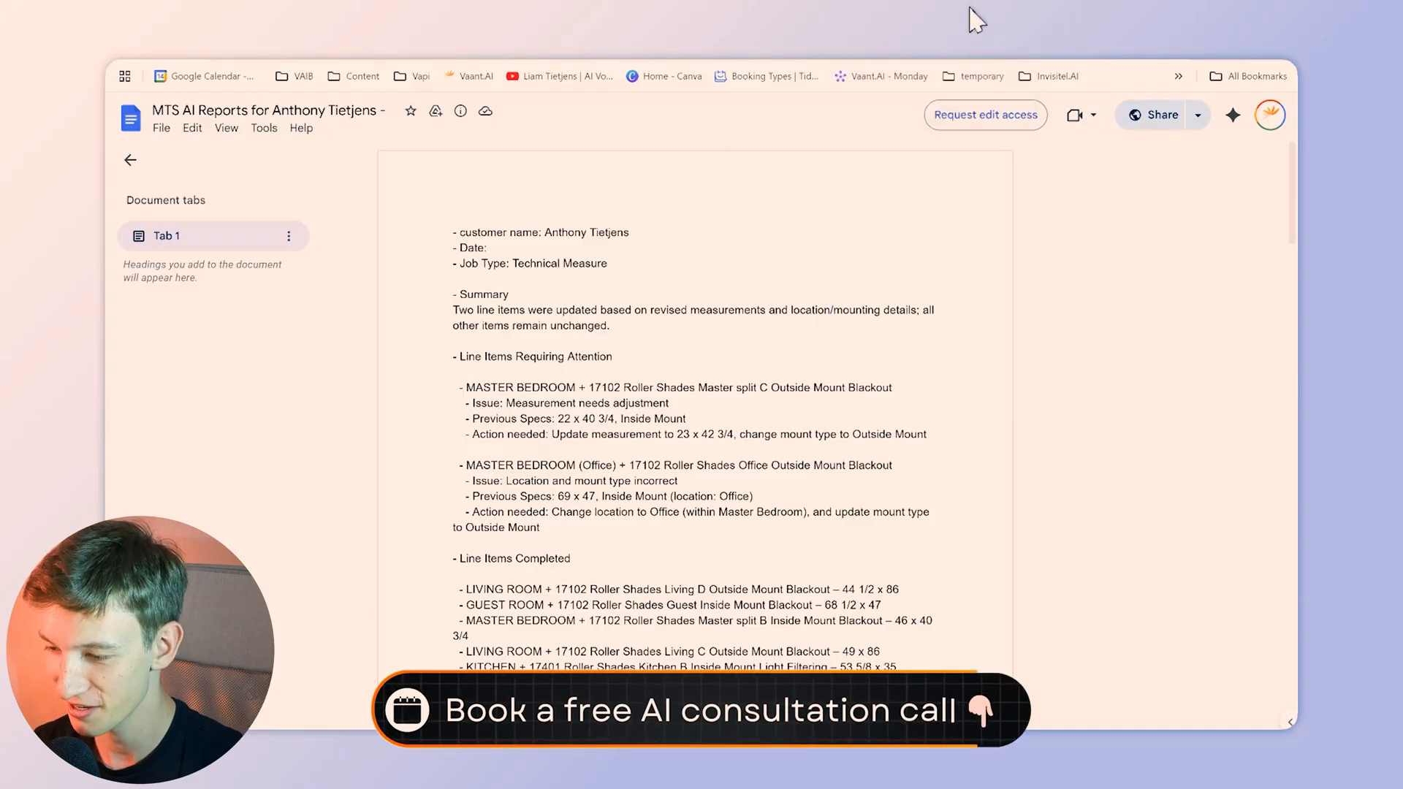
pyautogui.click(880, 76)
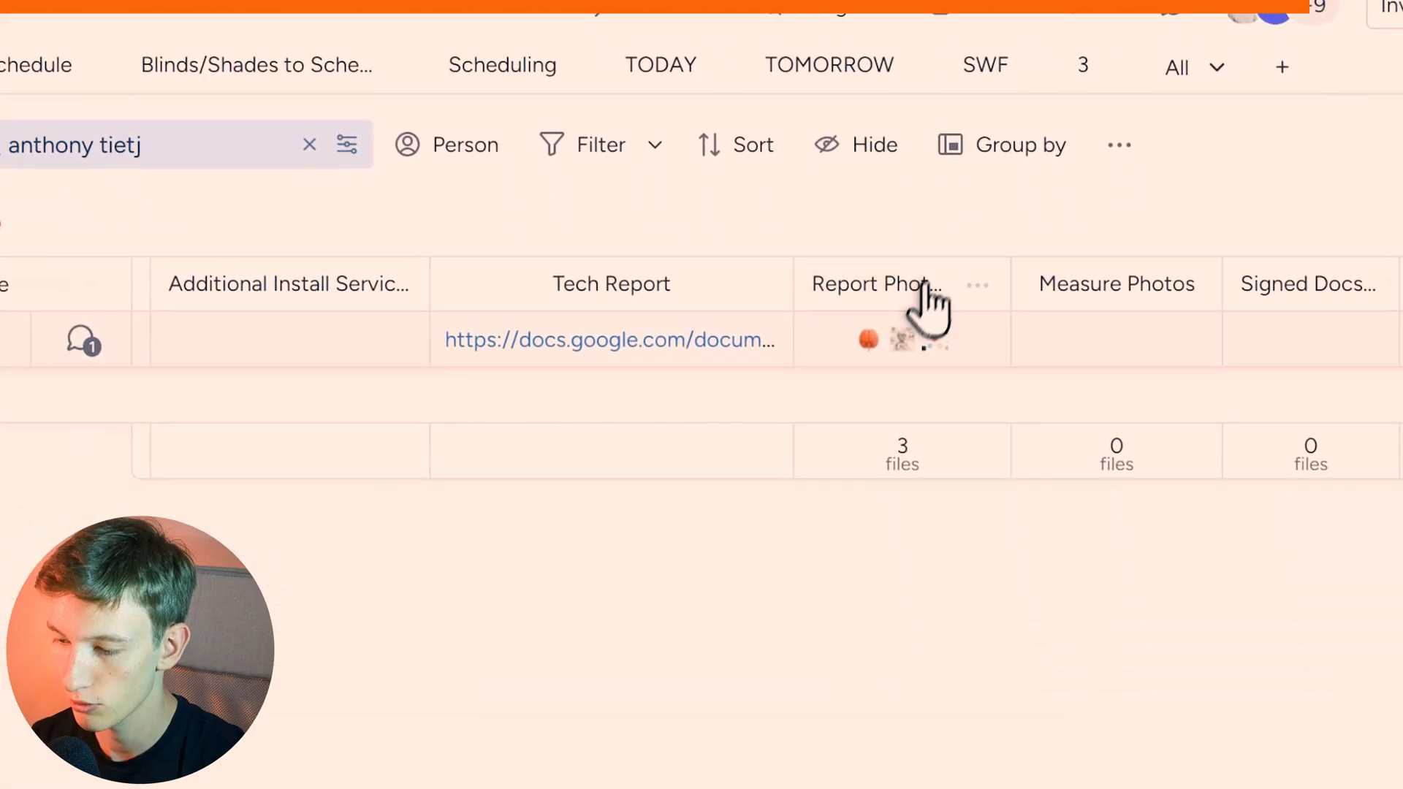
# Step: View the report photos attached to the customer's monday.com item
pyautogui.click(868, 339)
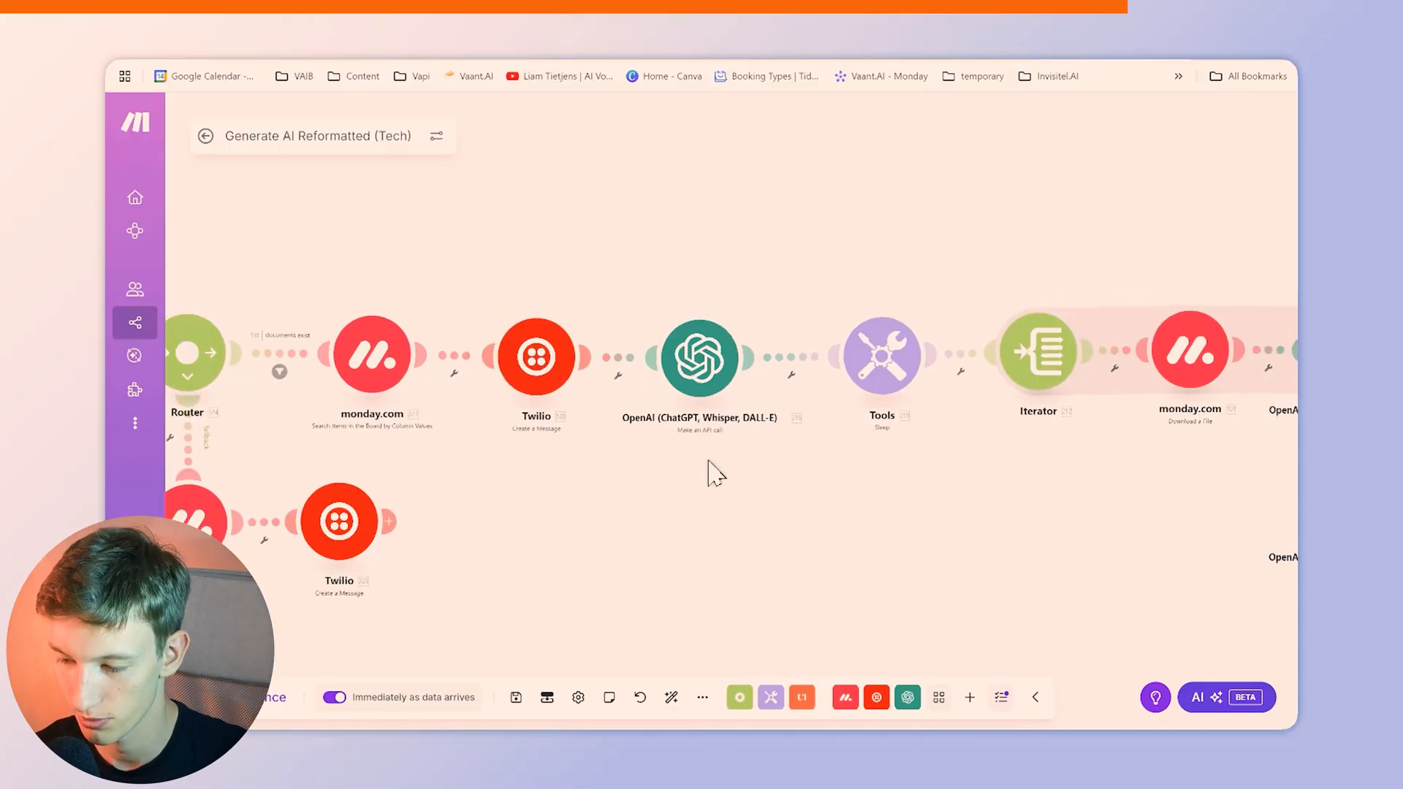
pyautogui.moveTo(685, 450)
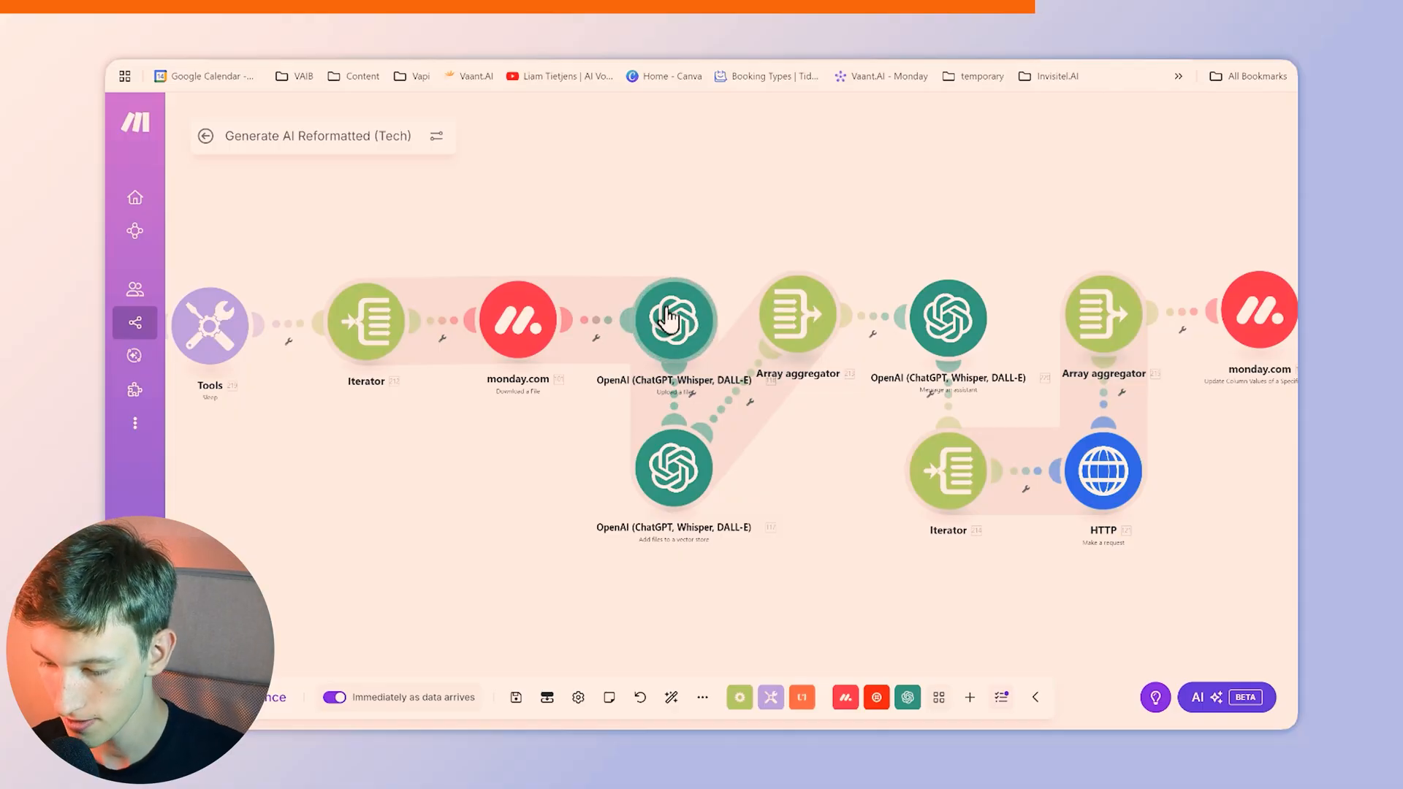
pyautogui.moveTo(673, 470)
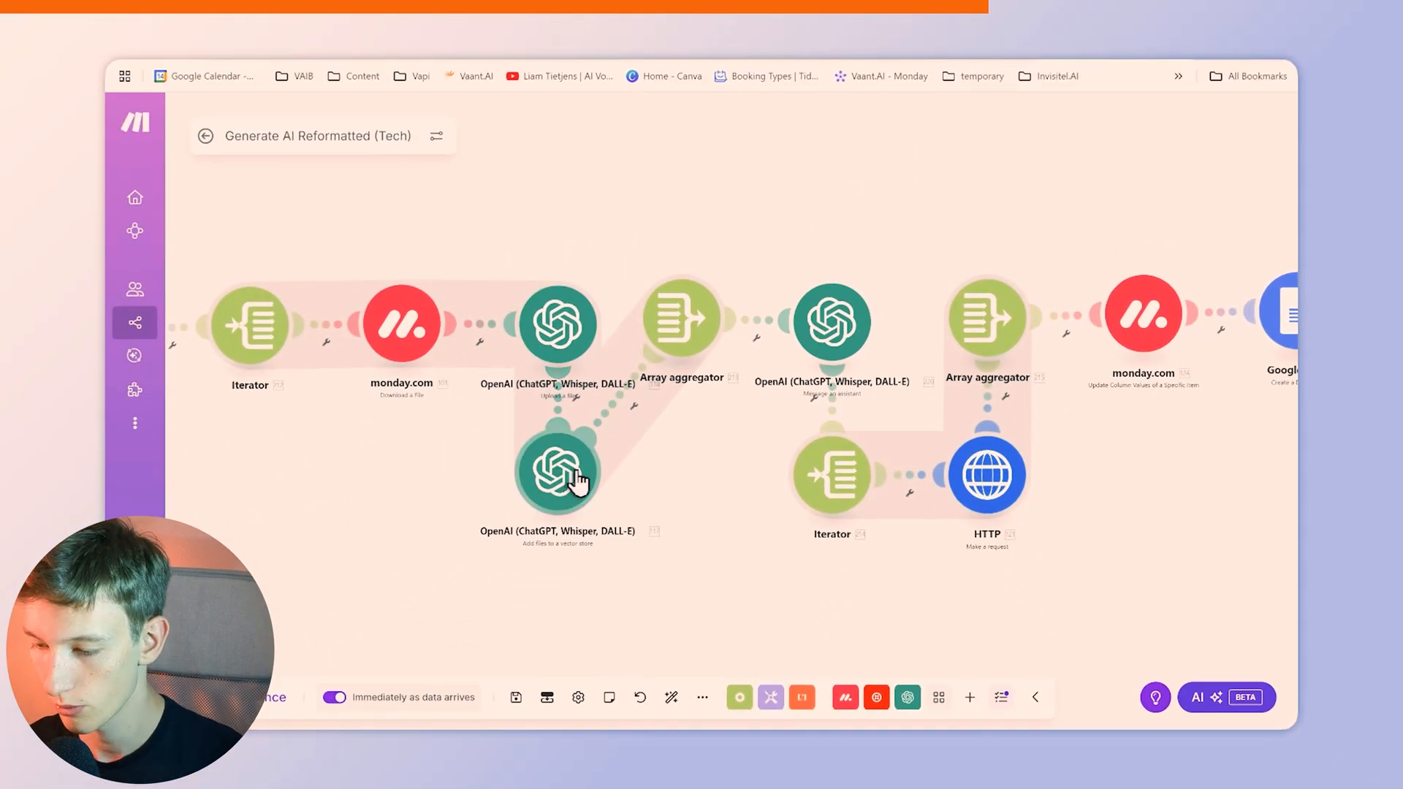
pyautogui.moveTo(832, 319)
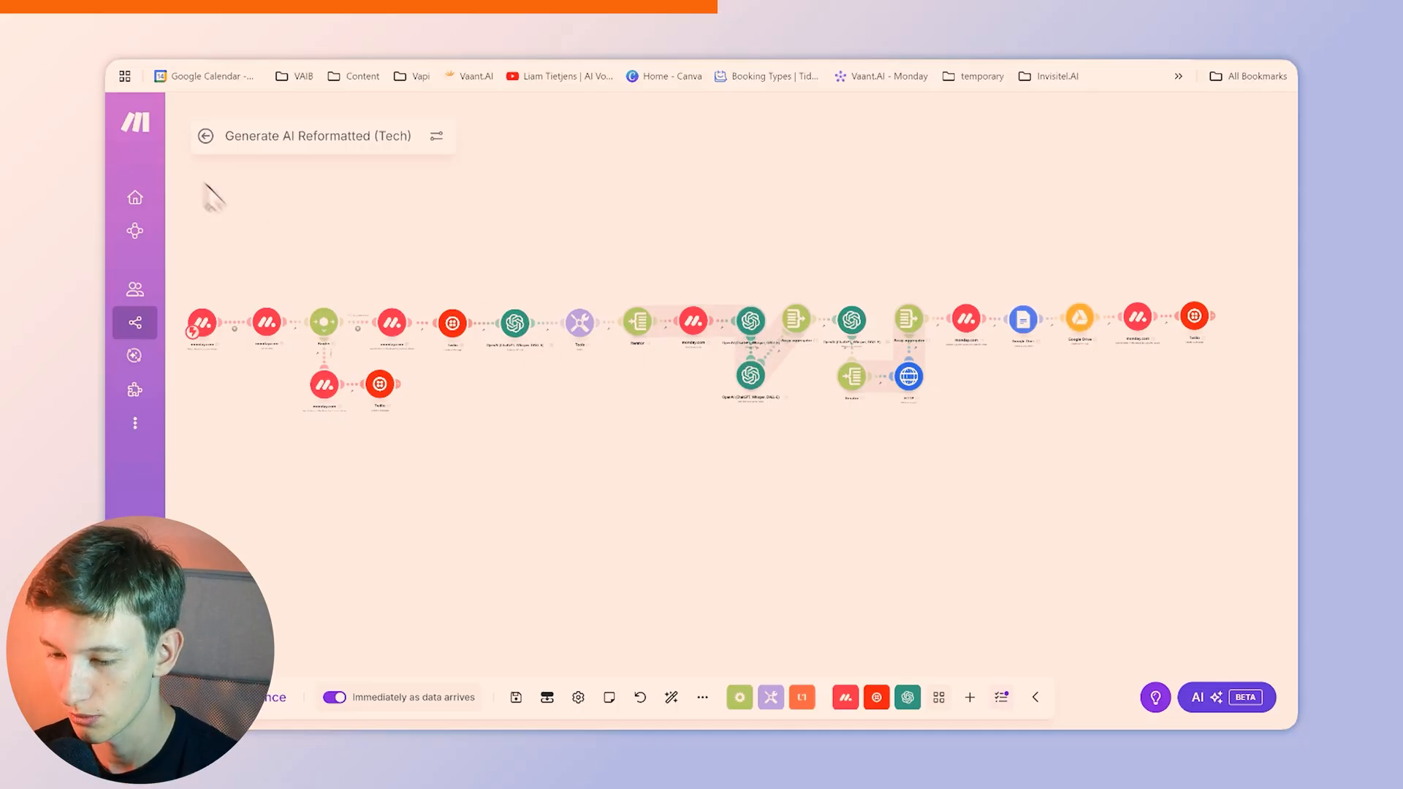
# Step: Leave the Generate AI Reformatted (Tech) editor, resolving the unsaved-changes prompt
pyautogui.click(204, 135)
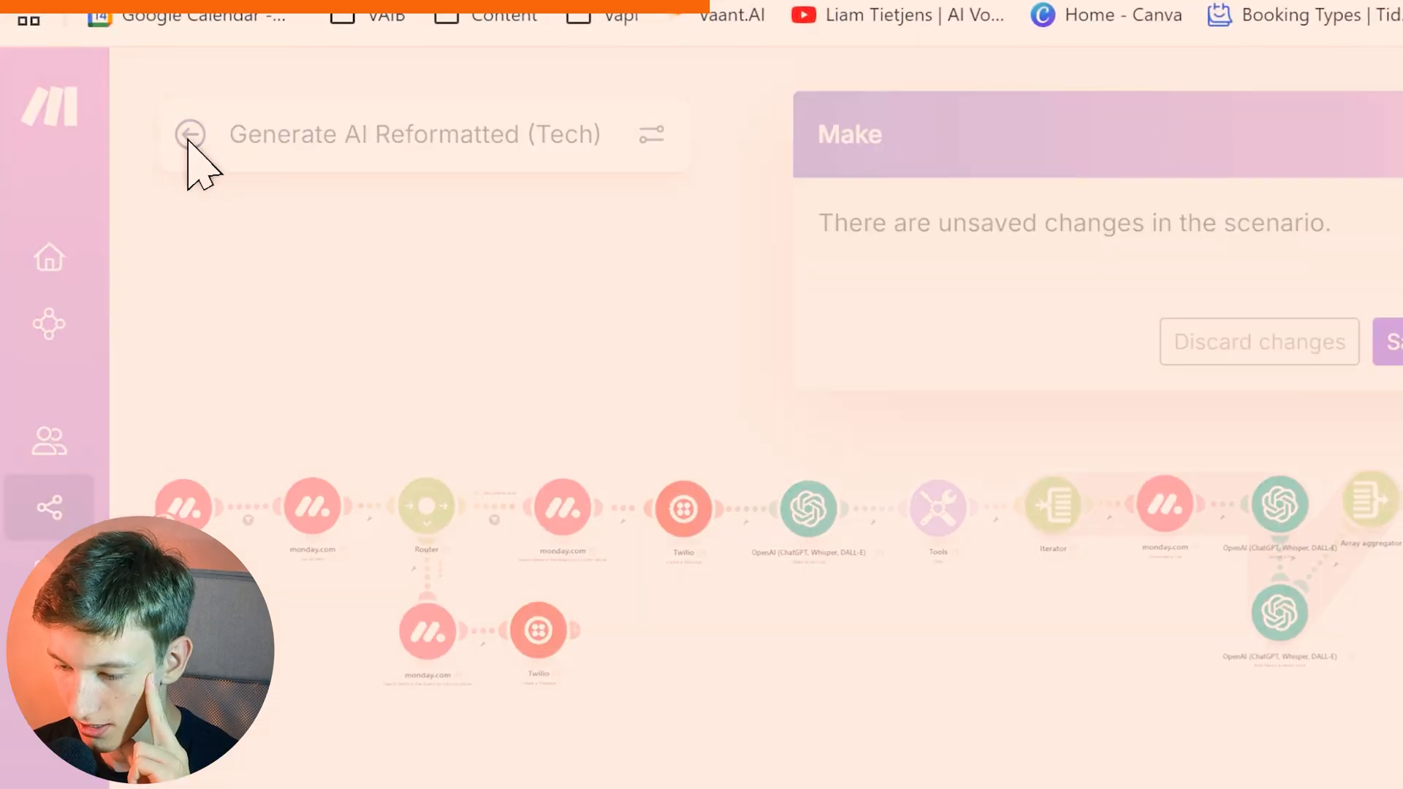
pyautogui.click(1396, 342)
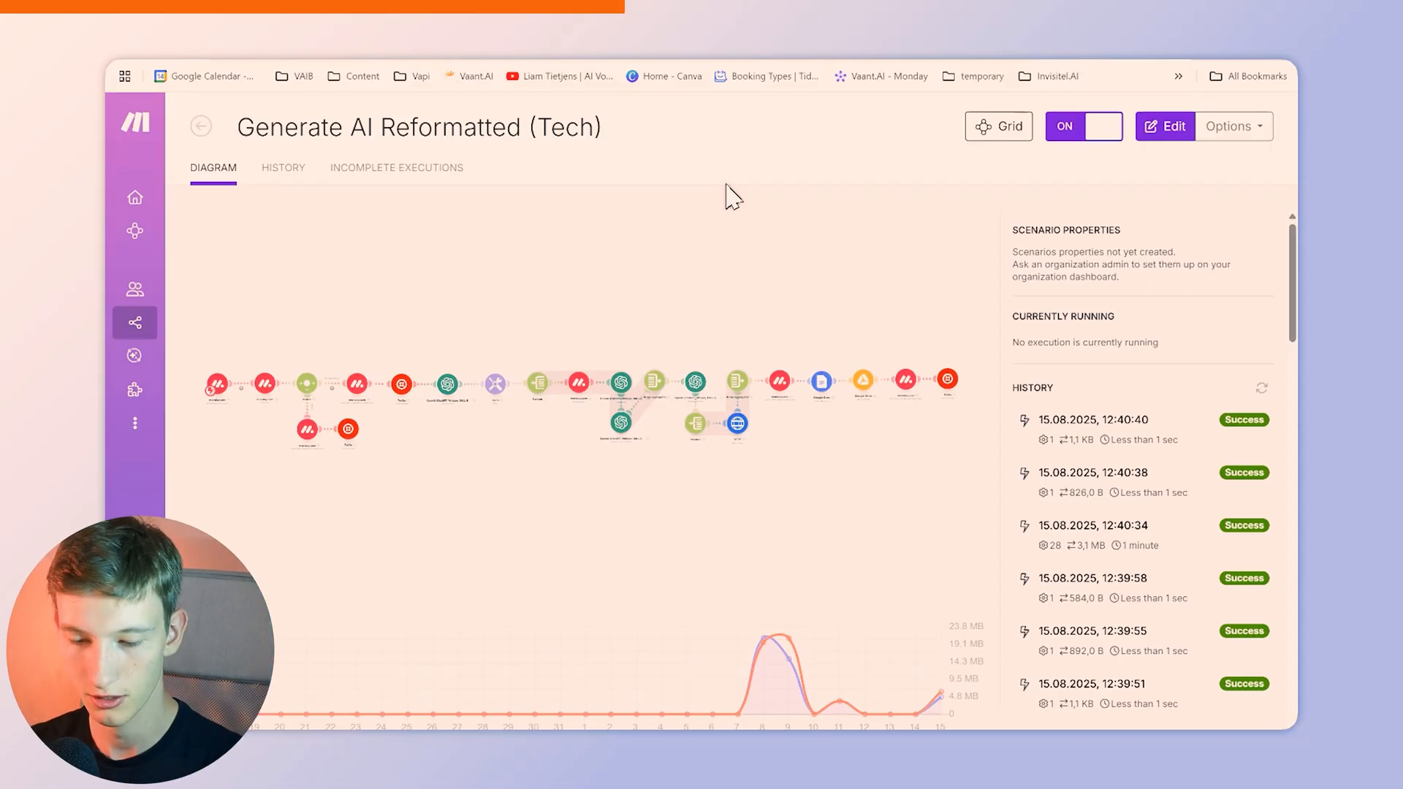
pyautogui.moveTo(709, 179)
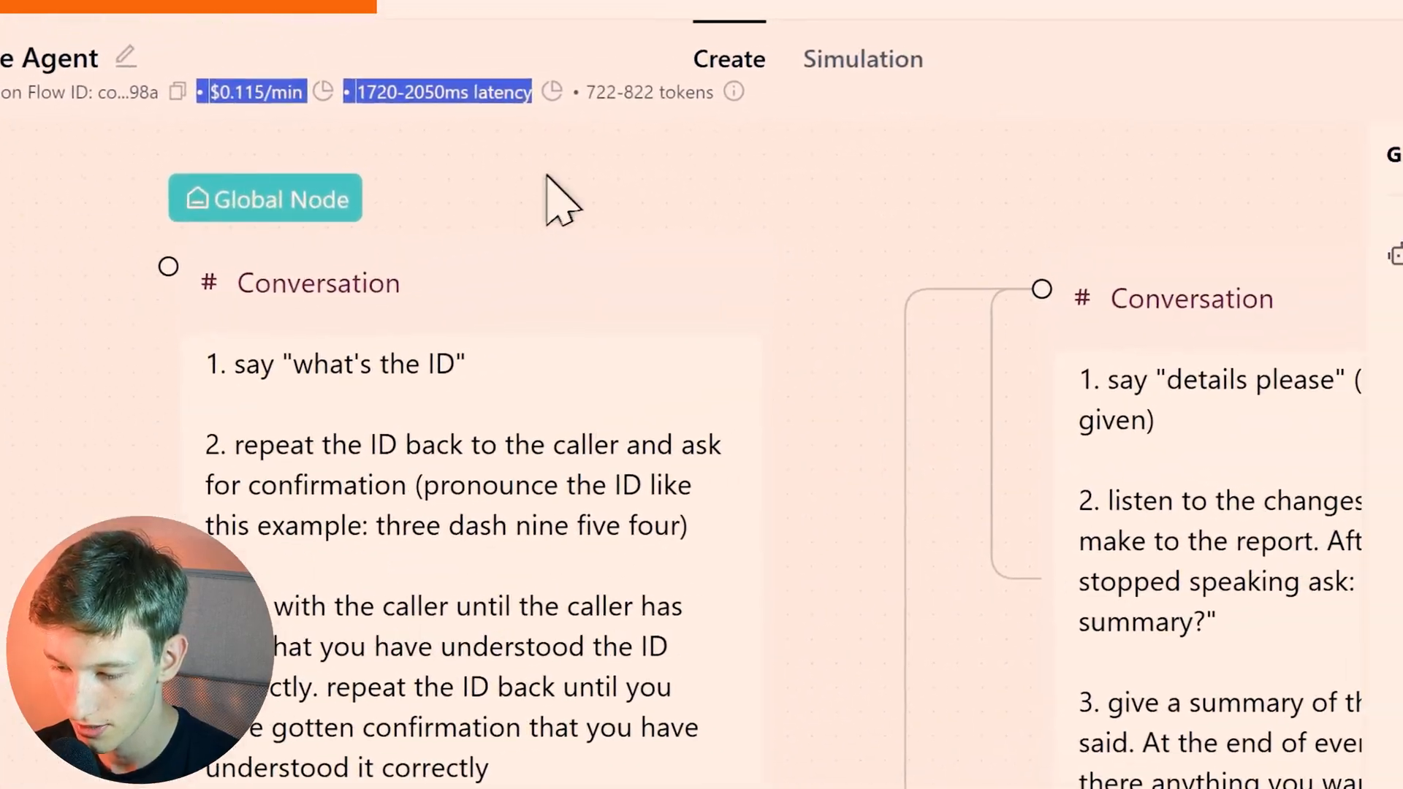
# Step: Open the Agent Tools (Installers) scenario with its webhook, router, HTTP and email modules
pyautogui.click(318, 283)
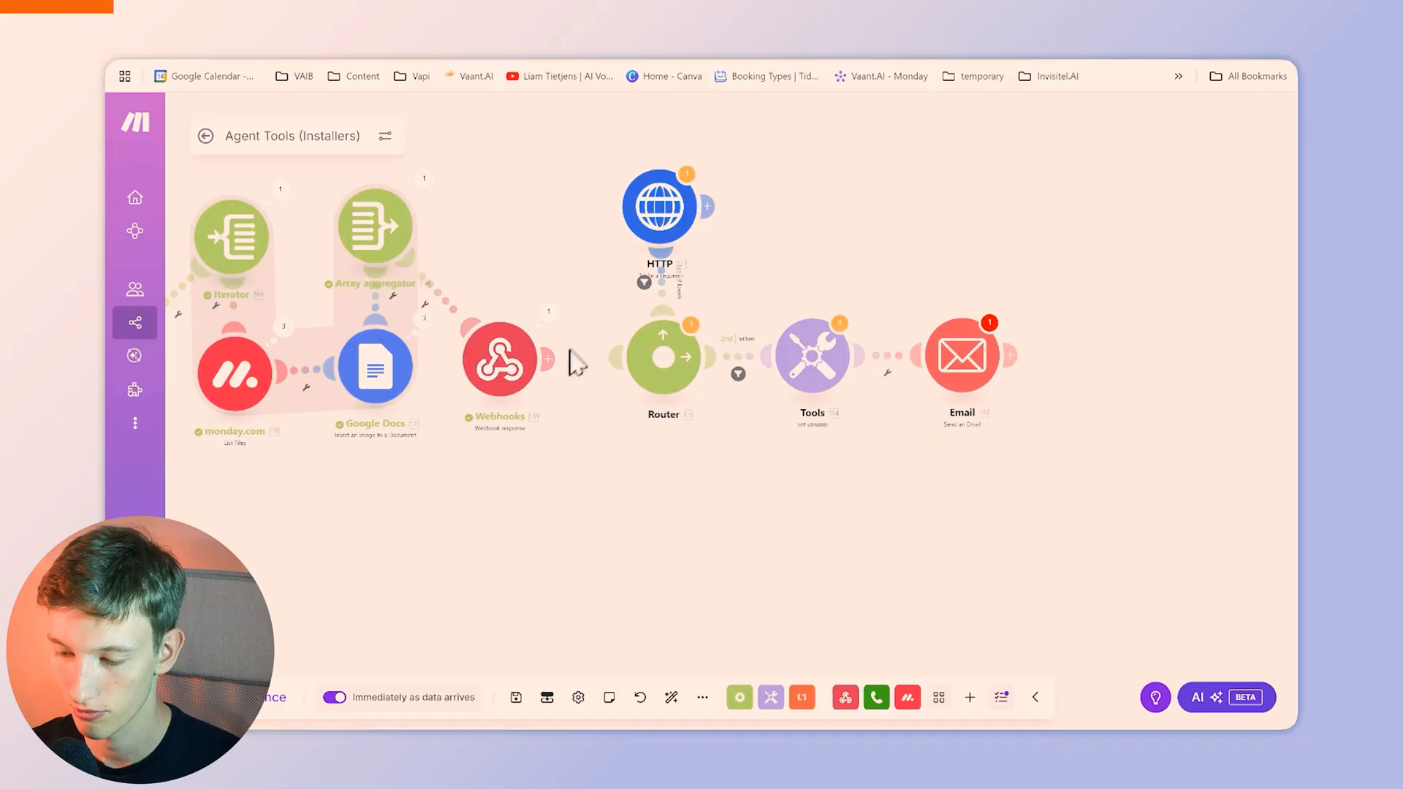
pyautogui.moveTo(583, 338)
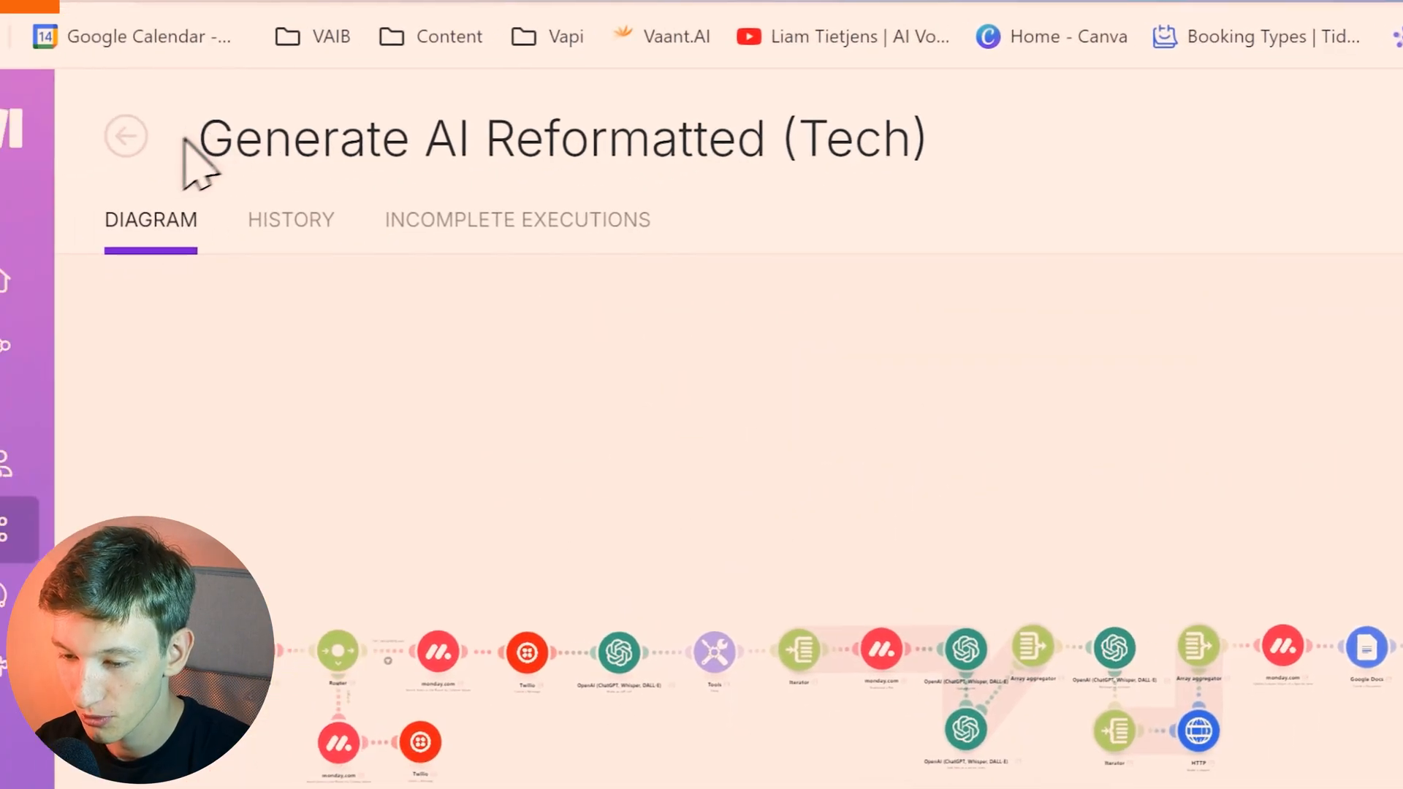
# Step: Go back to All scenarios and select Generate AI Reformatted (Tech)
pyautogui.click(126, 136)
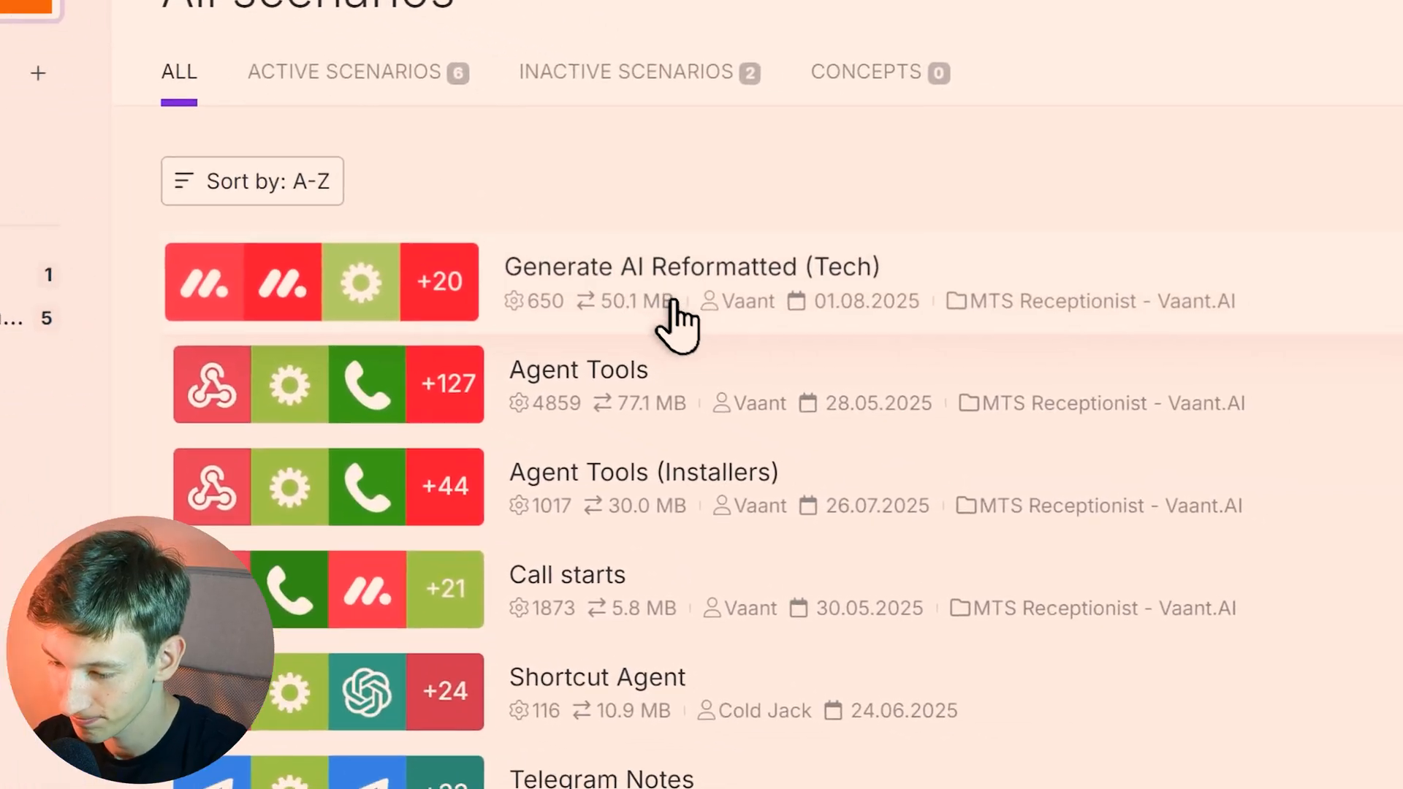
pyautogui.click(689, 266)
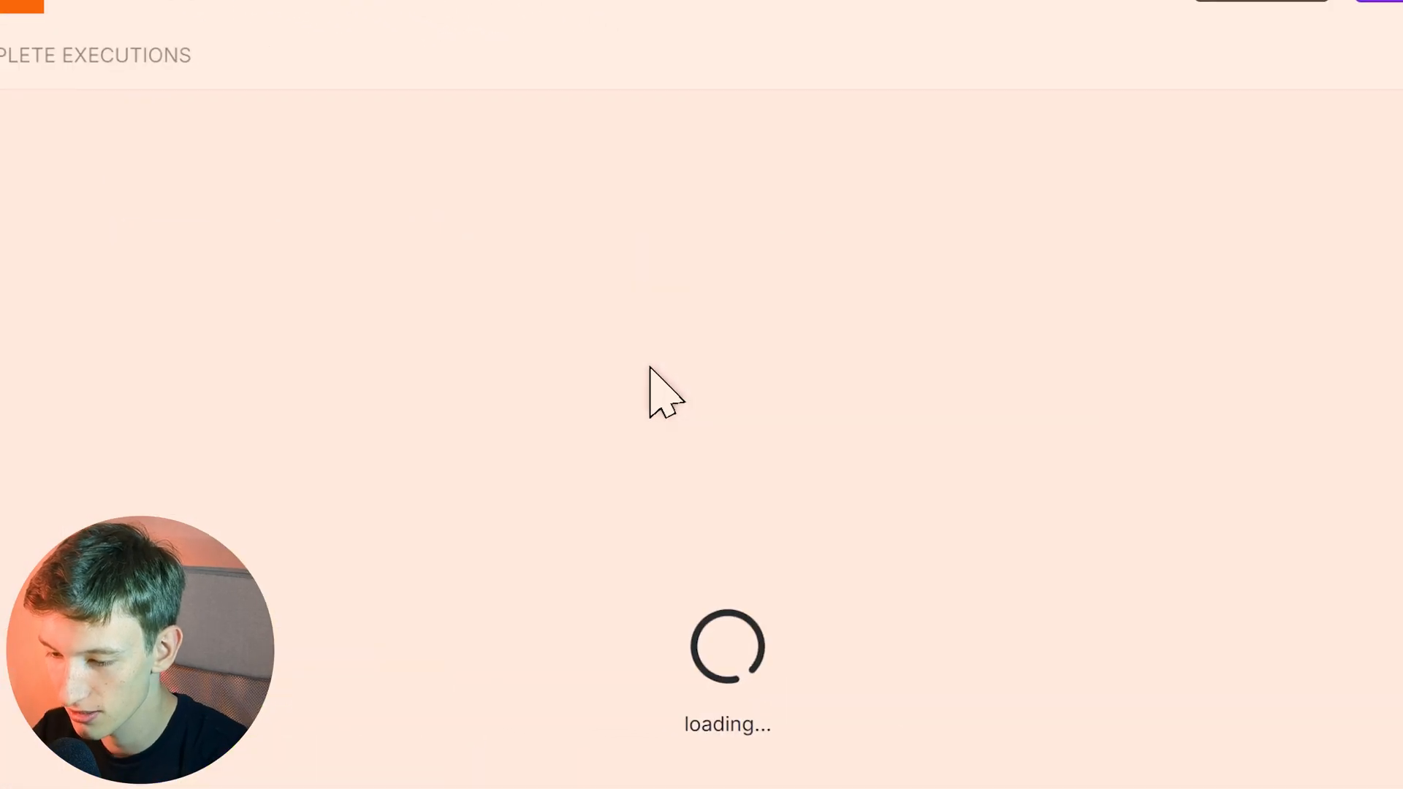